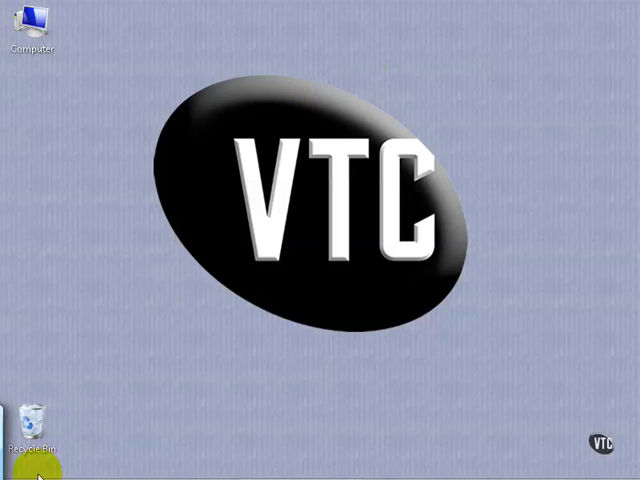
- Go to Control Panel's Administrative Tools and select the Data Sources (ODBC) shortcut
{"action": "left_click", "coordinate": [20, 465]}
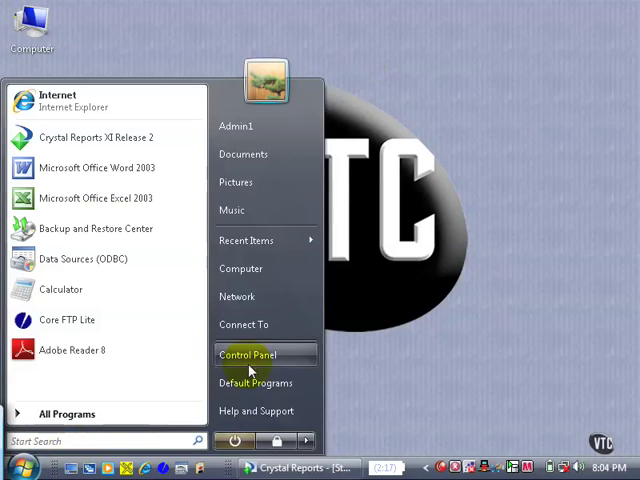
{"action": "left_click", "coordinate": [246, 355]}
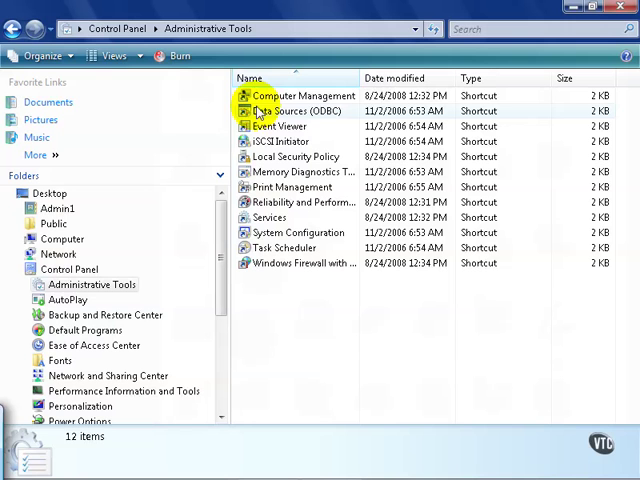
{"action": "left_click", "coordinate": [297, 111]}
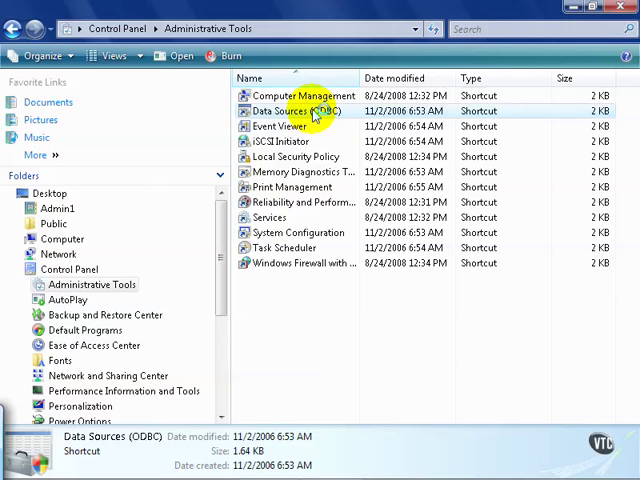
- Launch Data Sources (ODBC) to open the administrator on the User DSN tab
{"action": "double_click", "coordinate": [291, 111]}
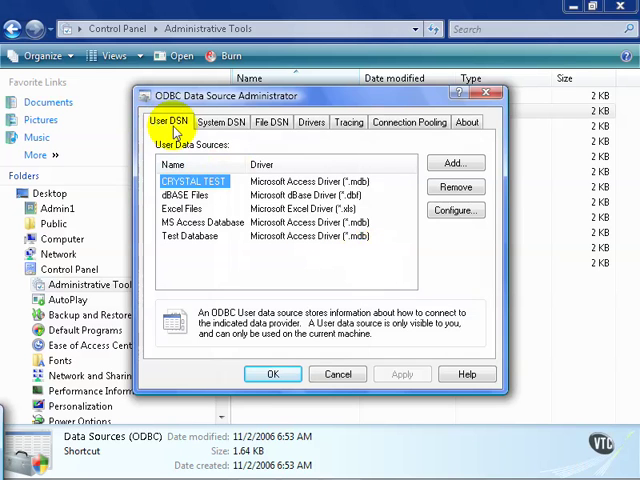
{"action": "mouse_move", "coordinate": [316, 150]}
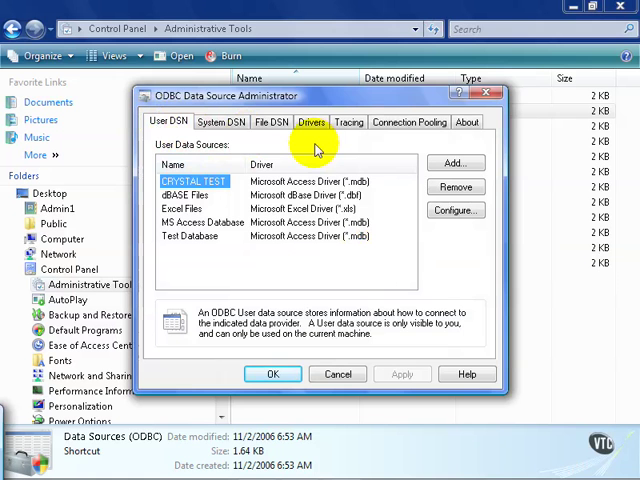
{"action": "mouse_move", "coordinate": [470, 172]}
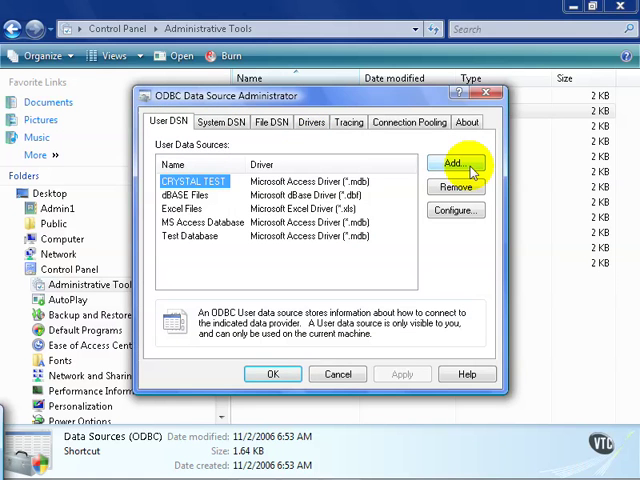
- Add a new user data source using the Microsoft Access Driver (*.mdb)
{"action": "left_click", "coordinate": [455, 163]}
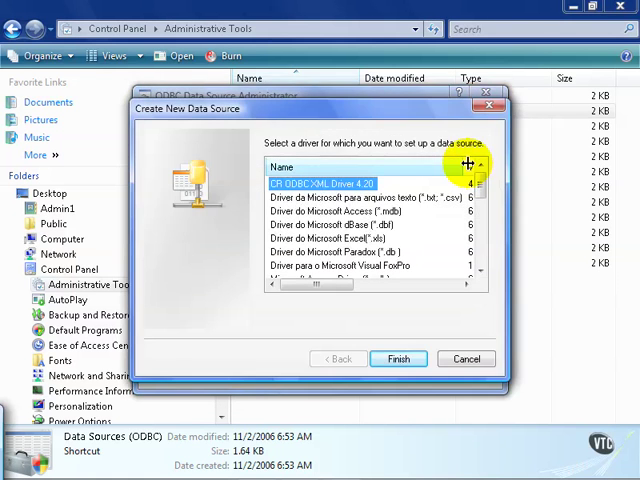
{"action": "mouse_move", "coordinate": [415, 140]}
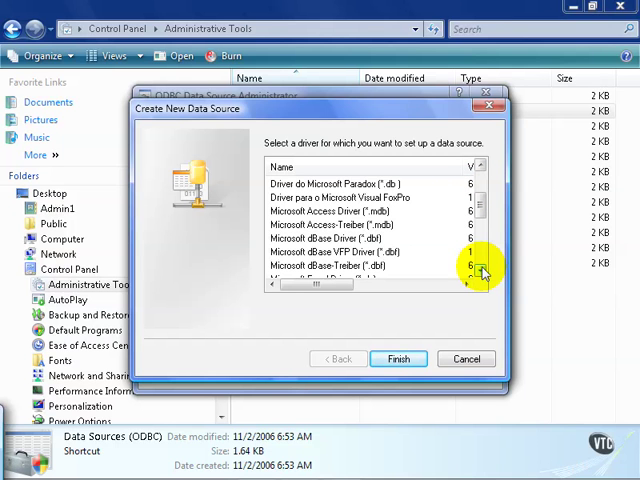
{"action": "left_click", "coordinate": [330, 213]}
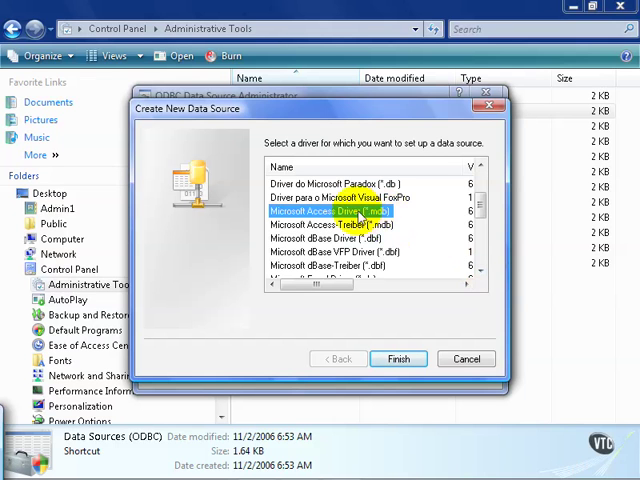
{"action": "mouse_move", "coordinate": [405, 215]}
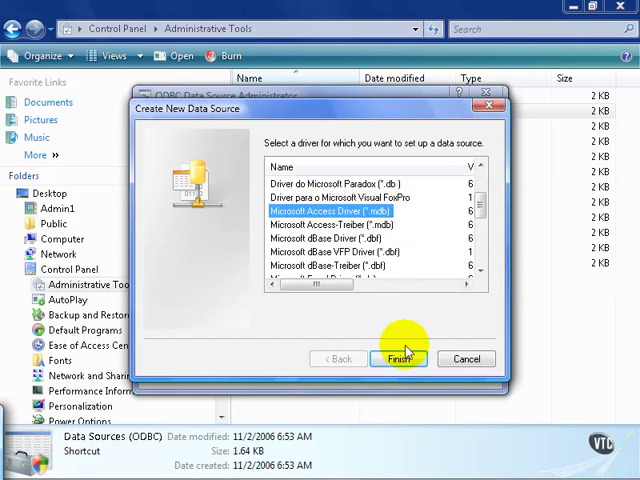
{"action": "left_click", "coordinate": [398, 358]}
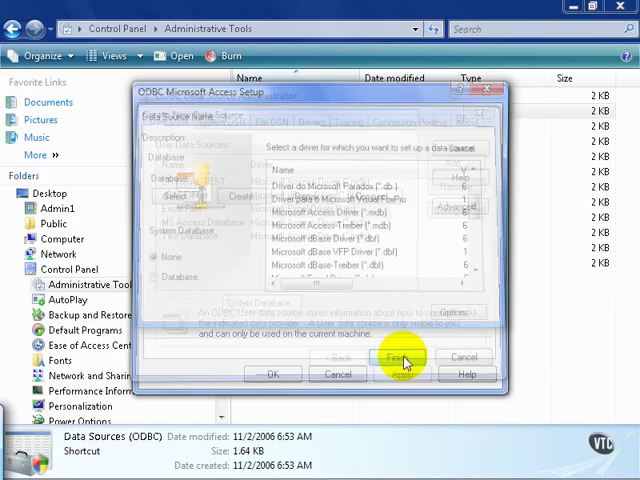
- Name the source CRYSTAL TRAINING, describe it 'Crystal Training Database for CRXI', then choose Select
{"action": "left_click", "coordinate": [403, 357]}
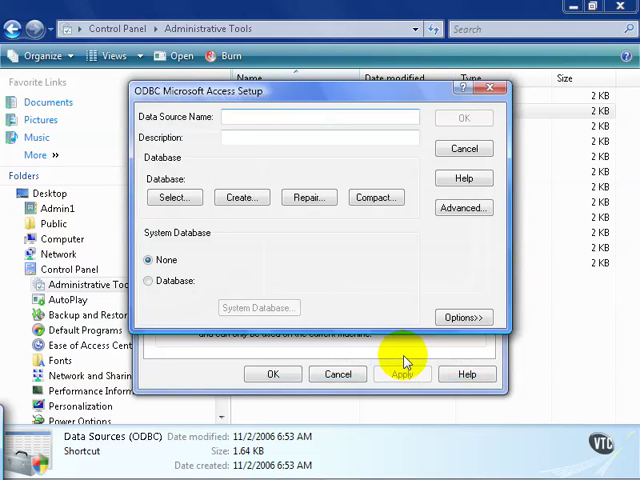
{"action": "type", "text": "CRYSTAL TRAINING"}
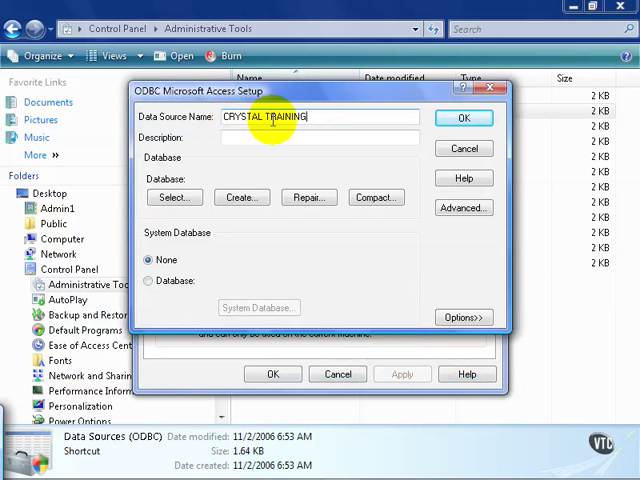
{"action": "left_click", "coordinate": [318, 137]}
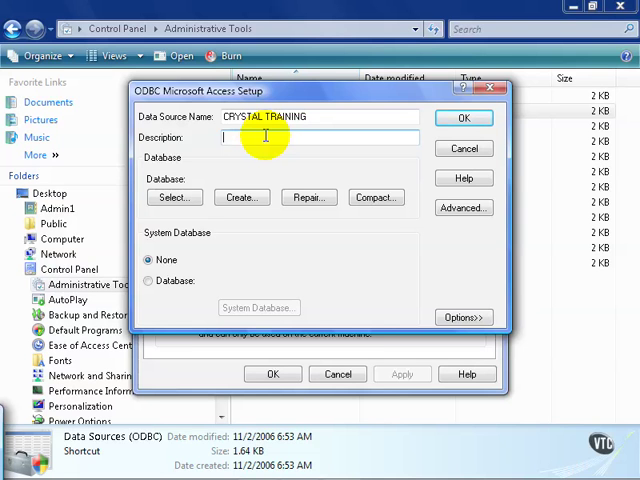
{"action": "type", "text": "Crystal"}
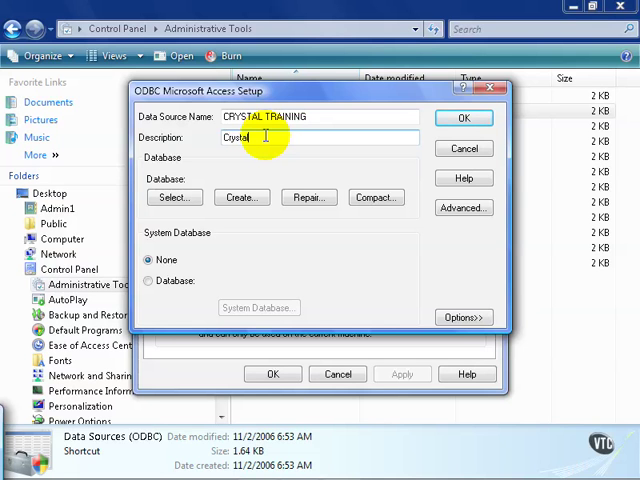
{"action": "type", "text": "Training"}
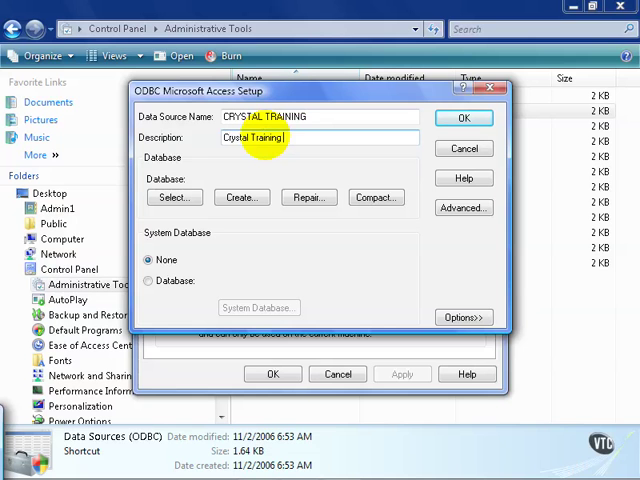
{"action": "type", "text": "Database for CRXI"}
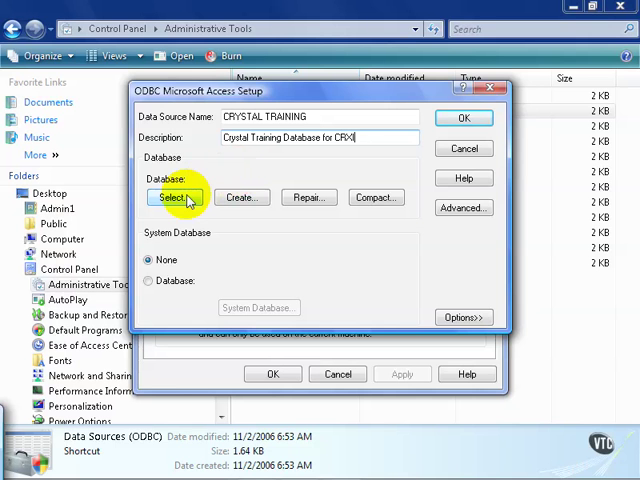
{"action": "left_click", "coordinate": [174, 197]}
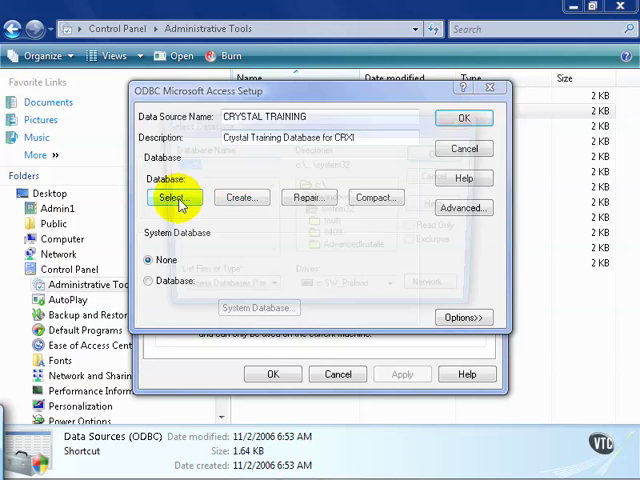
- Select C:\VTC Training\Crystal Beginner DB.mdb as the data source's database
{"action": "left_click", "coordinate": [172, 197]}
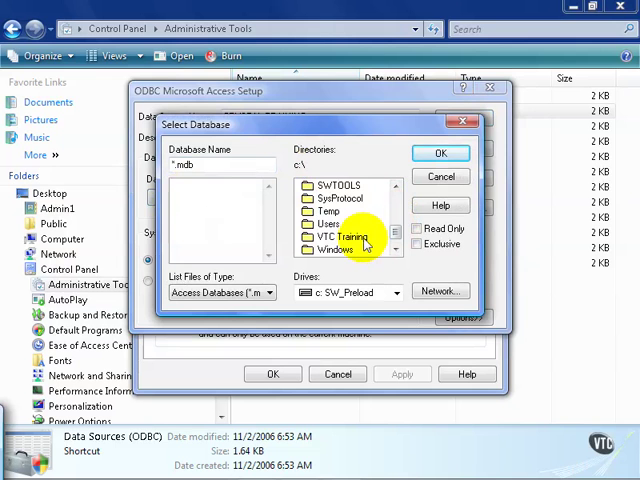
{"action": "double_click", "coordinate": [340, 236]}
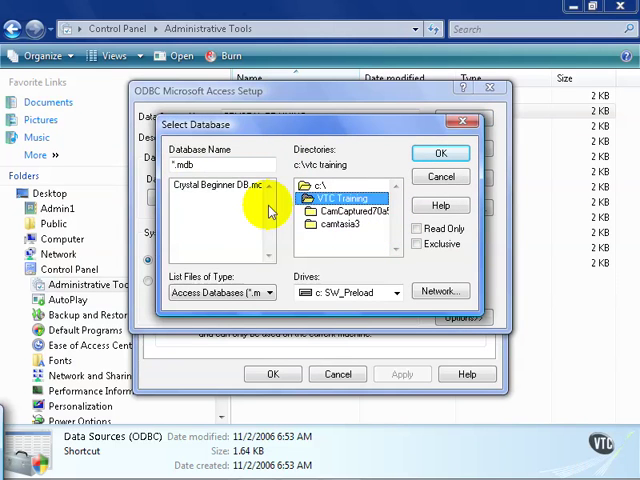
{"action": "left_click", "coordinate": [441, 152]}
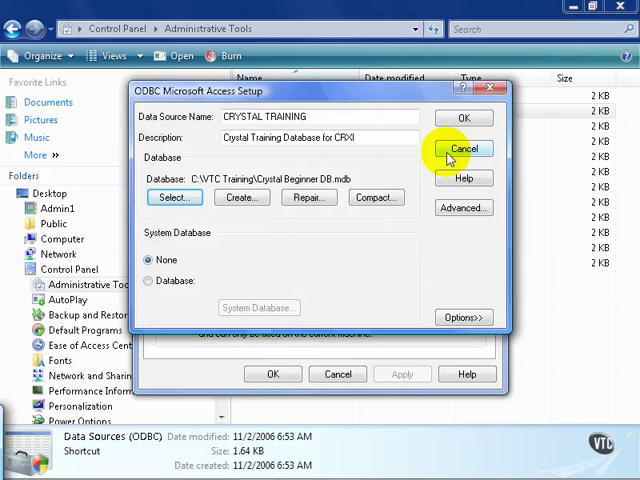
{"action": "mouse_move", "coordinate": [461, 119]}
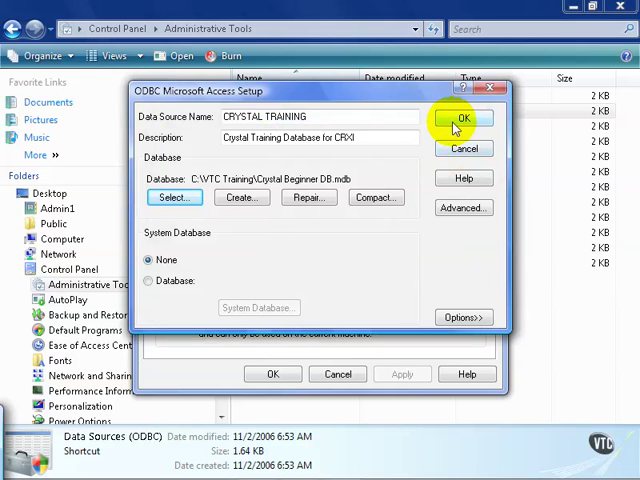
- Confirm CRYSTAL TRAINING in the User DSN list, close the administrator, and return to Crystal Reports
{"action": "left_click", "coordinate": [461, 120]}
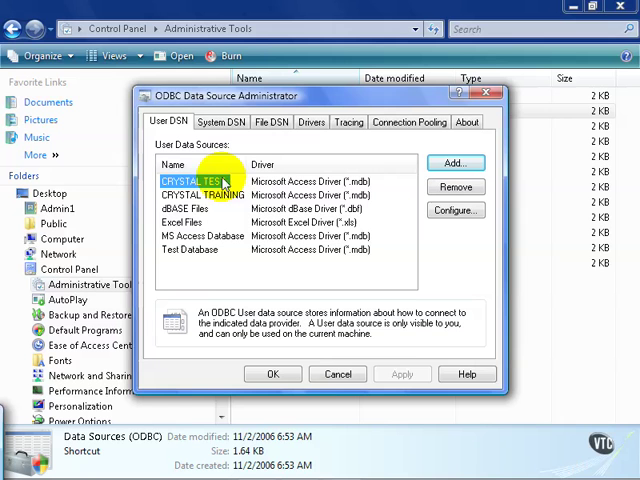
{"action": "left_click", "coordinate": [197, 194]}
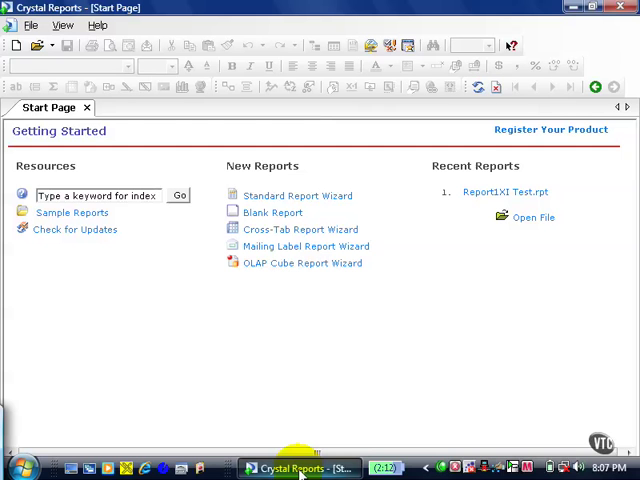
{"action": "mouse_move", "coordinate": [18, 46]}
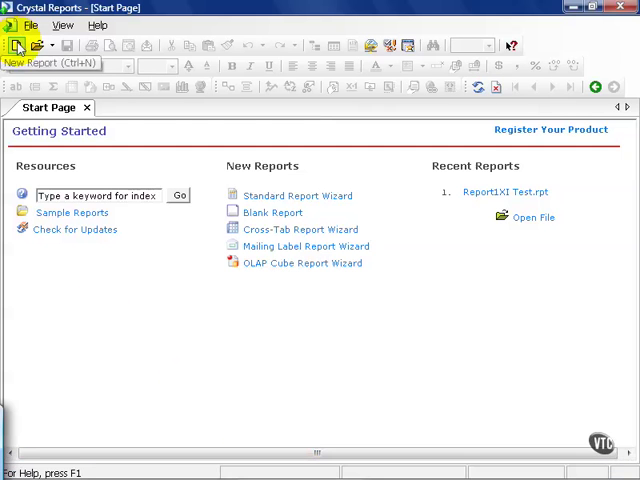
{"action": "mouse_move", "coordinate": [62, 25]}
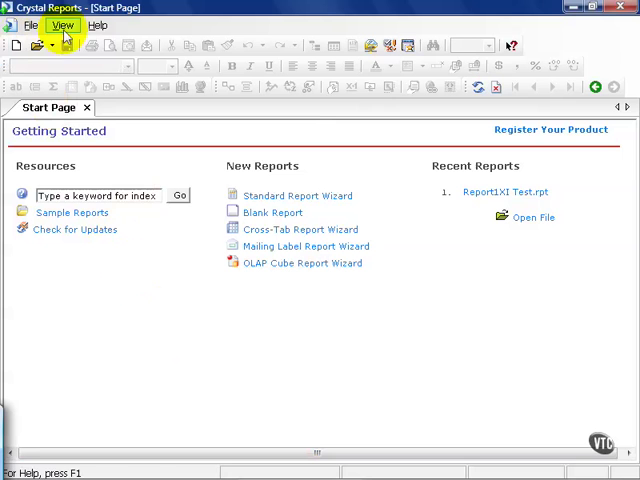
{"action": "mouse_move", "coordinate": [17, 45]}
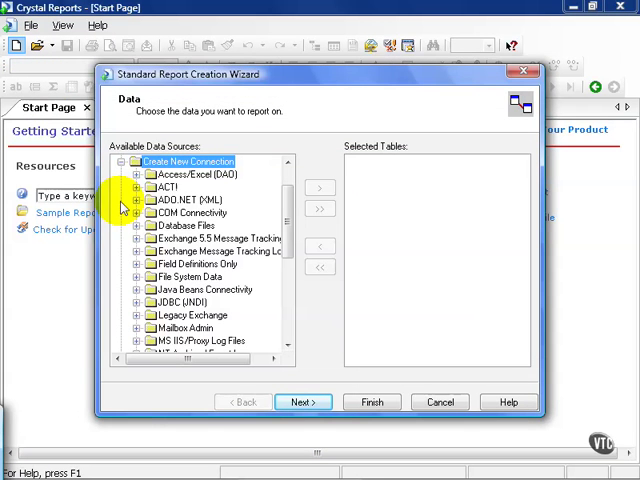
- Scroll the Available Data Sources list and open the ODBC (RDO) connection
{"action": "scroll", "scroll_direction": "down", "scroll_amount": 3}
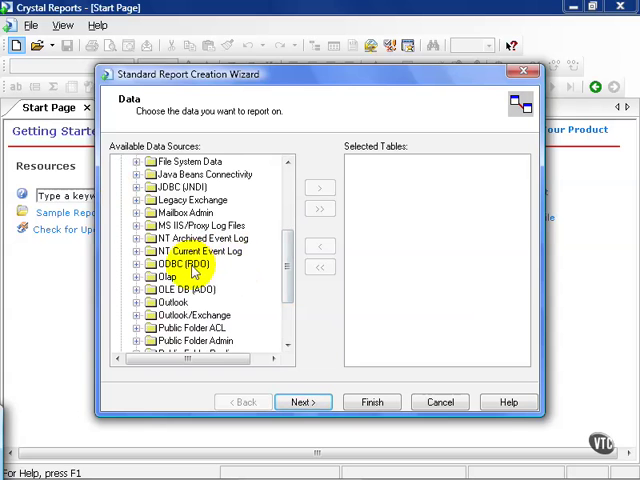
{"action": "double_click", "coordinate": [185, 263]}
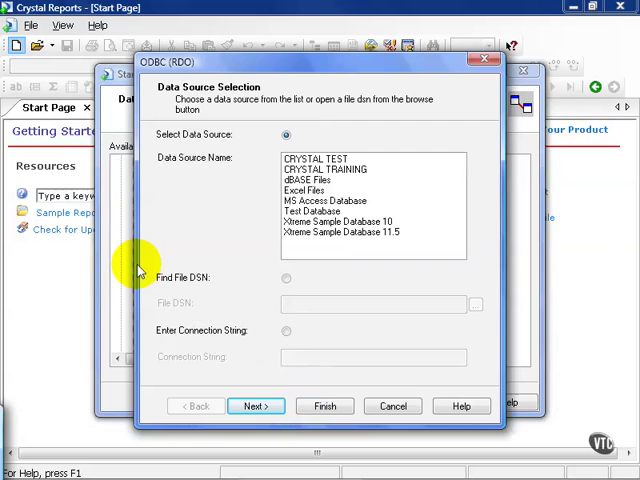
{"action": "mouse_move", "coordinate": [285, 180]}
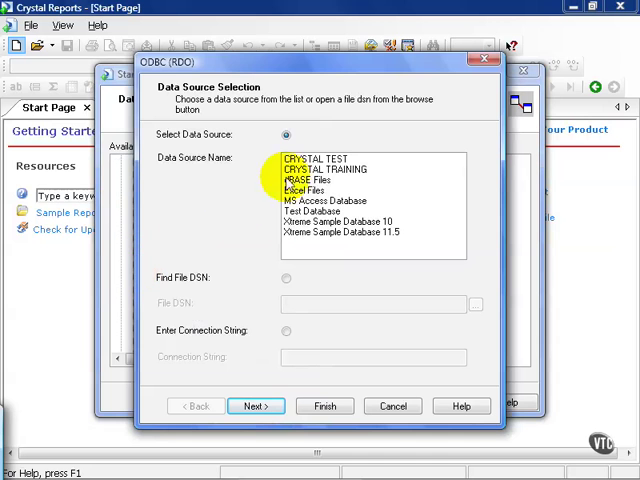
{"action": "mouse_move", "coordinate": [335, 110]}
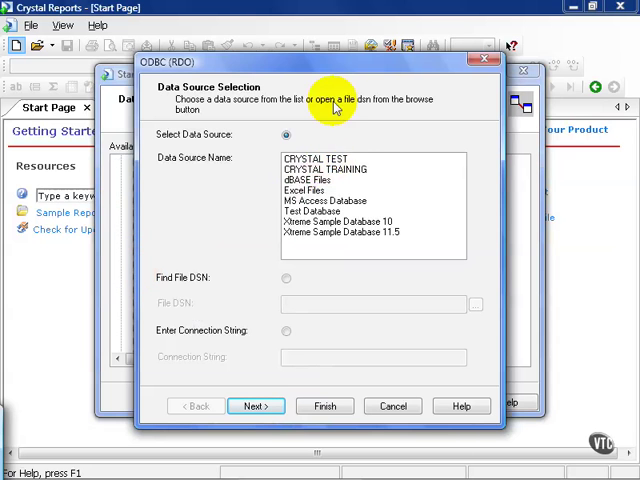
- Select the CRYSTAL TRAINING DSN and finish the connection with blank User ID and Password
{"action": "left_click", "coordinate": [310, 159]}
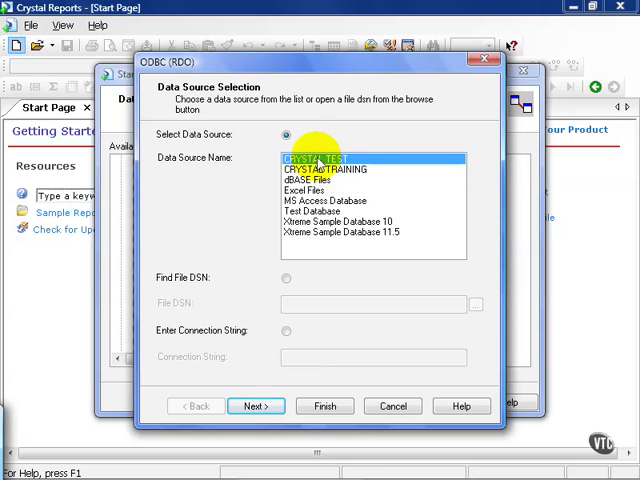
{"action": "left_click", "coordinate": [321, 168]}
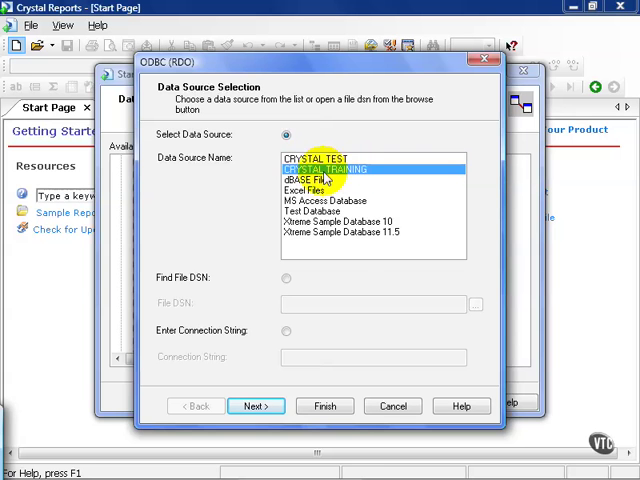
{"action": "left_click", "coordinate": [256, 406]}
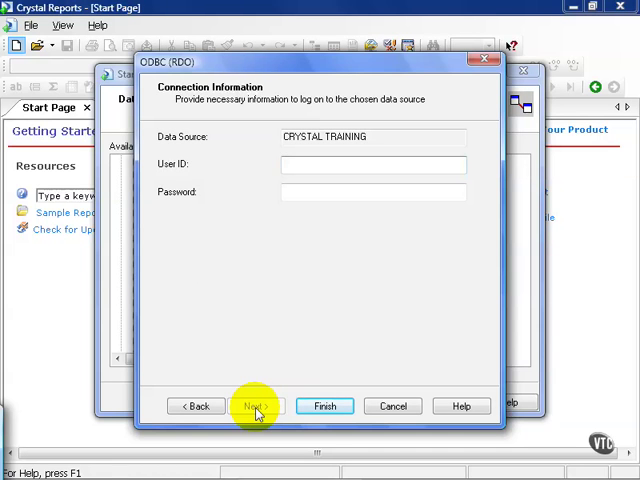
{"action": "left_click", "coordinate": [372, 164]}
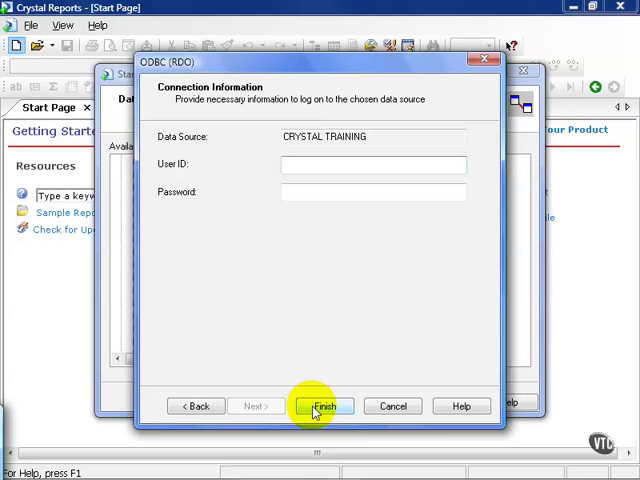
{"action": "left_click", "coordinate": [322, 406]}
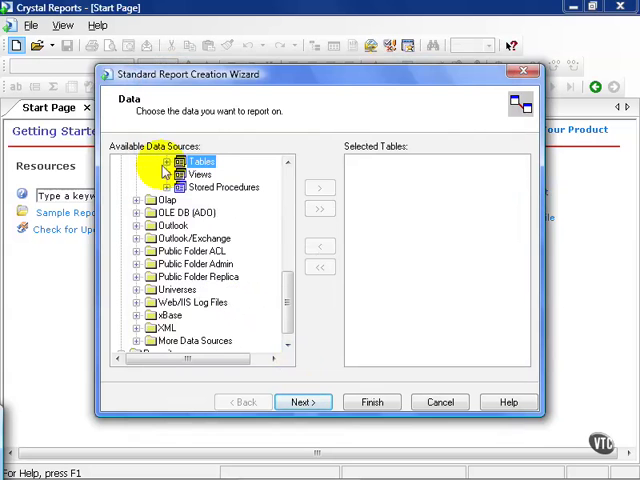
- Expand Tables and add the Customer table to Selected Tables, then proceed to fields
{"action": "left_click", "coordinate": [167, 174]}
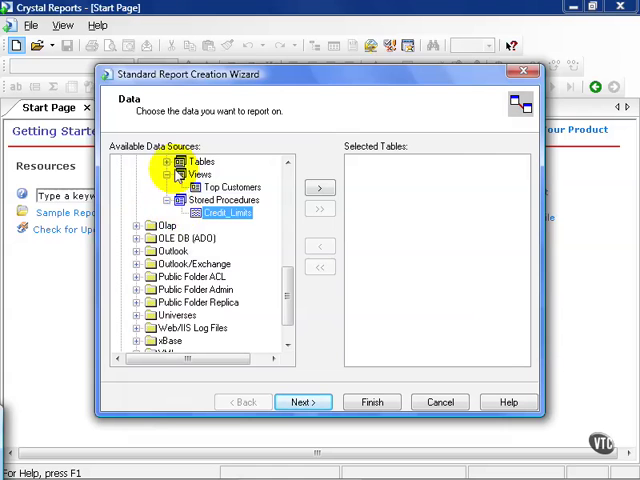
{"action": "left_click", "coordinate": [167, 161]}
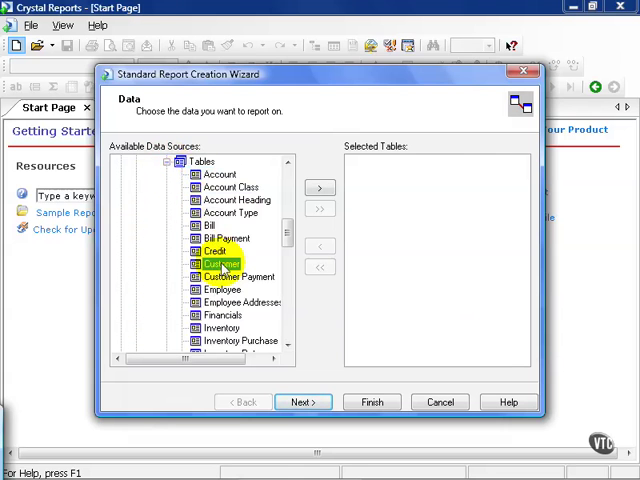
{"action": "left_click", "coordinate": [320, 188]}
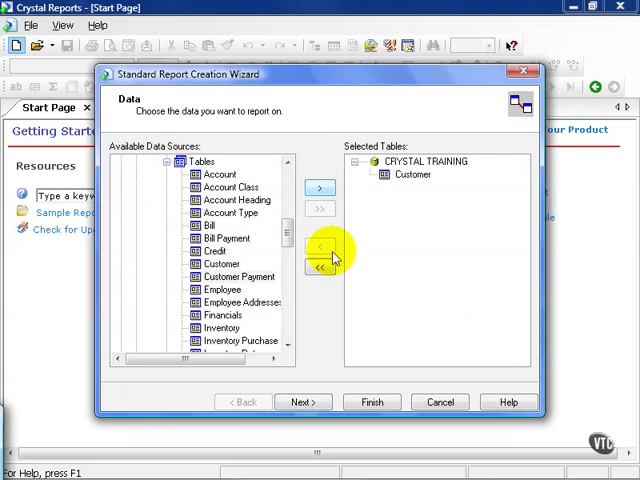
{"action": "left_click", "coordinate": [303, 402]}
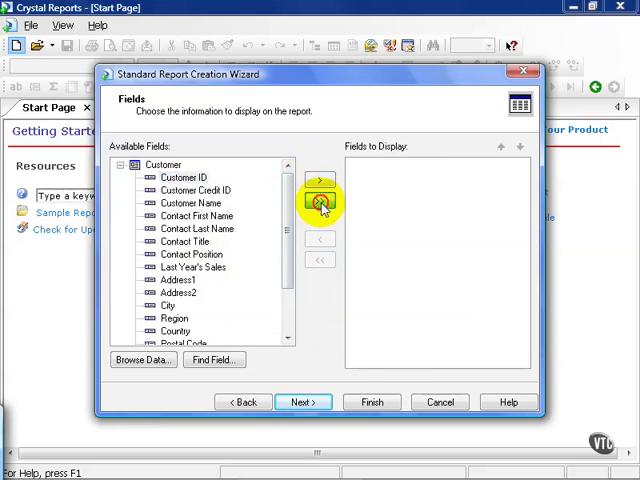
- Add all Customer fields, finish the wizard, and scroll the 269-record Report1 preview
{"action": "left_click", "coordinate": [319, 203]}
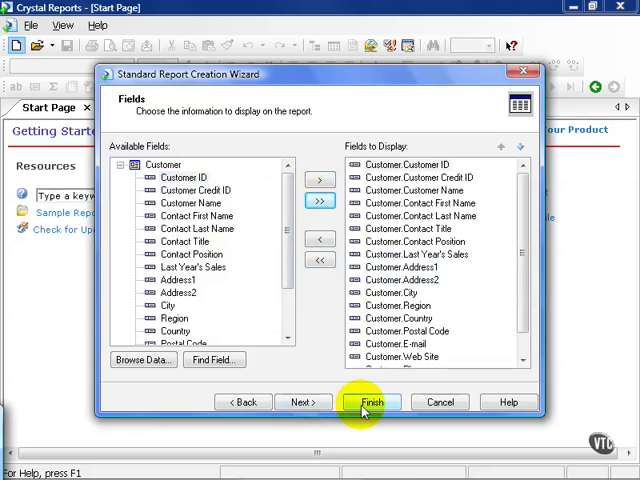
{"action": "left_click", "coordinate": [371, 402]}
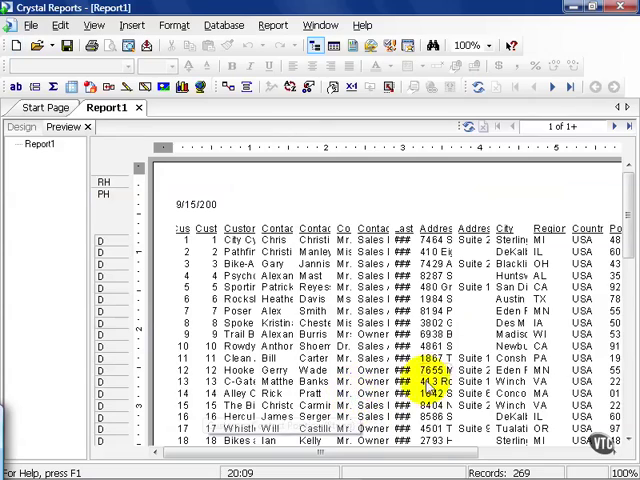
{"action": "scroll", "scroll_direction": "right", "scroll_amount": 3}
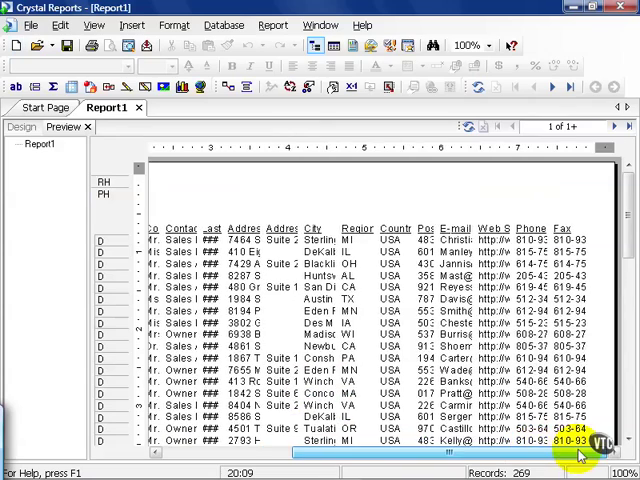
{"action": "scroll", "scroll_direction": "left", "scroll_amount": 3}
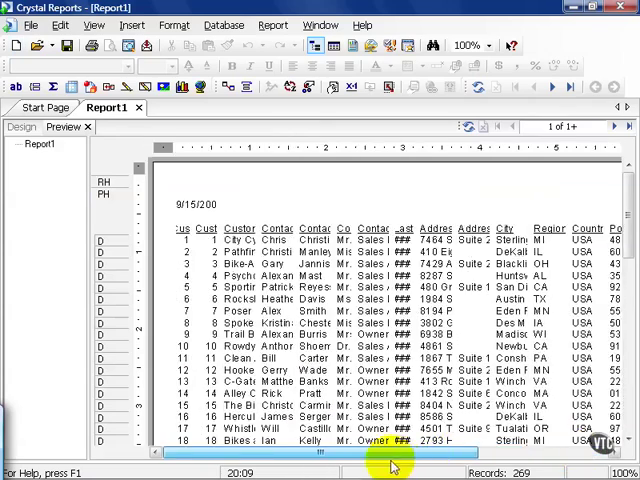